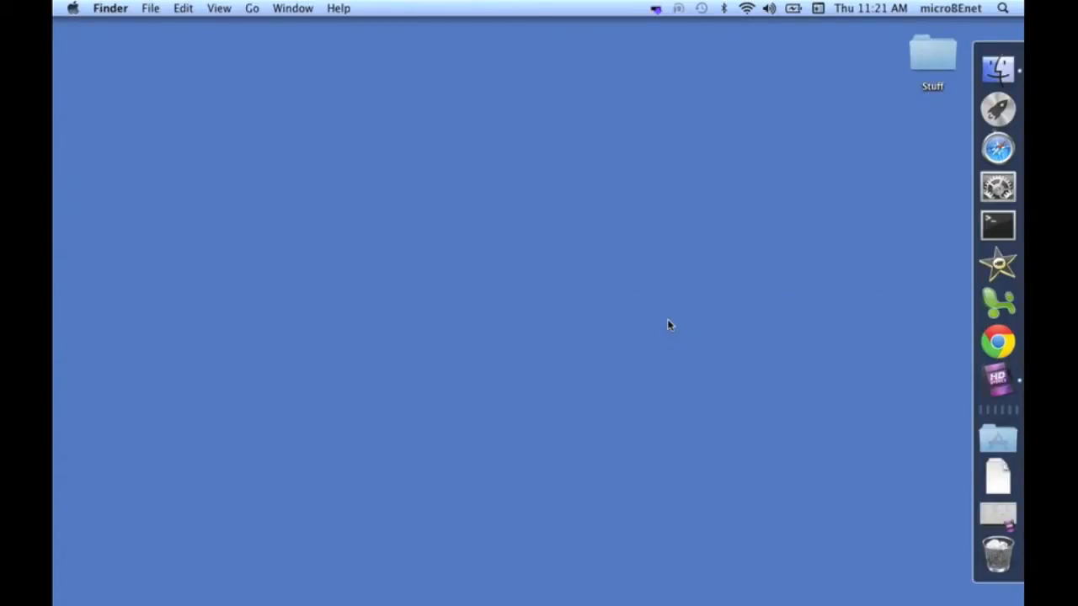
pyautogui.moveTo(734, 328)
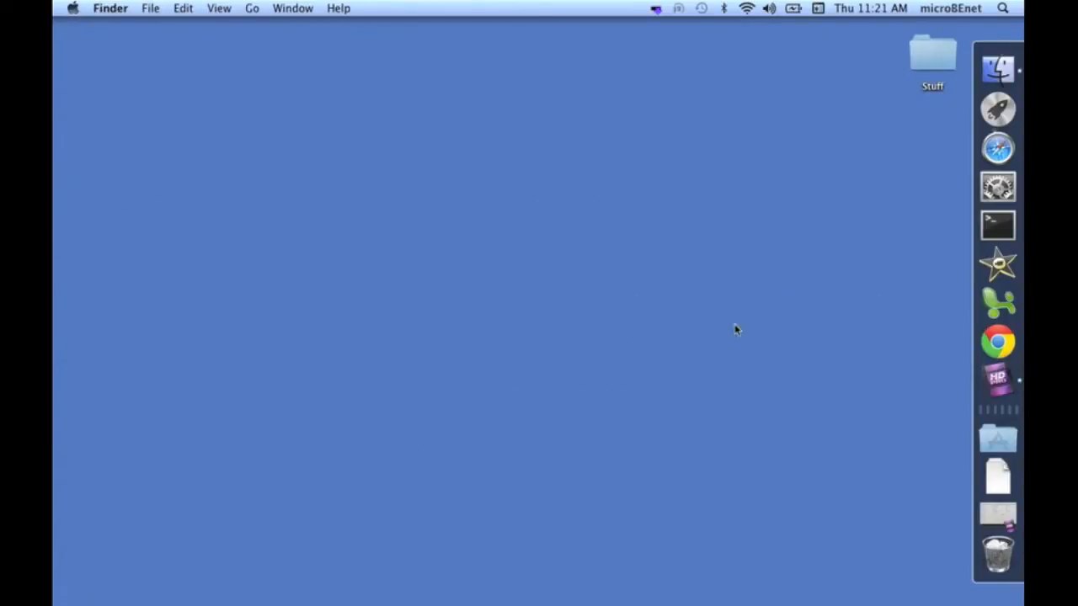
# Search Google in Chrome for 'a5 assembly pipeline'
pyautogui.click(998, 340)
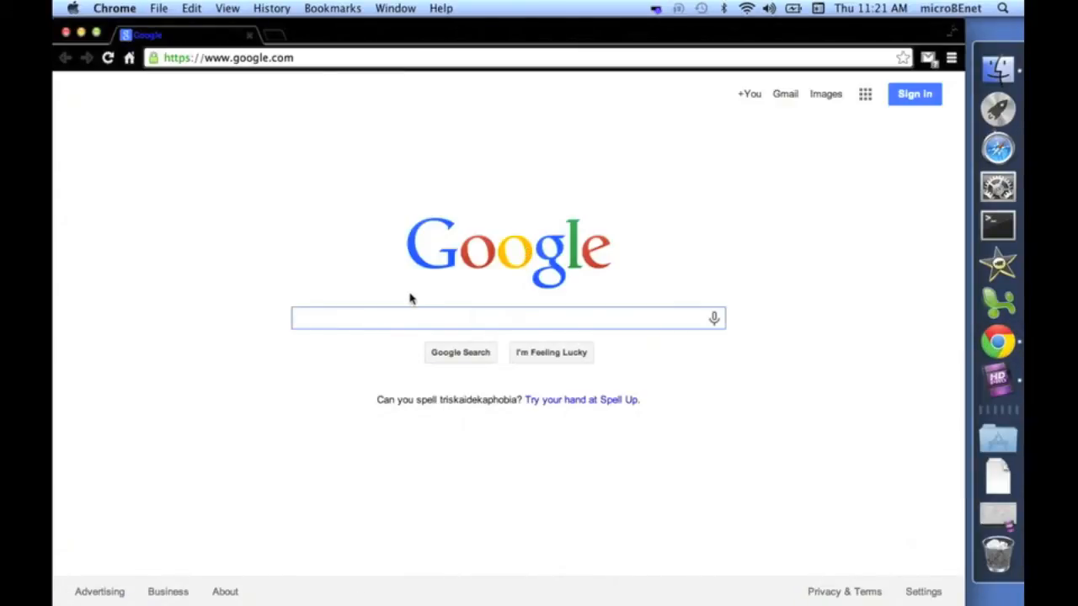
pyautogui.write('a5')
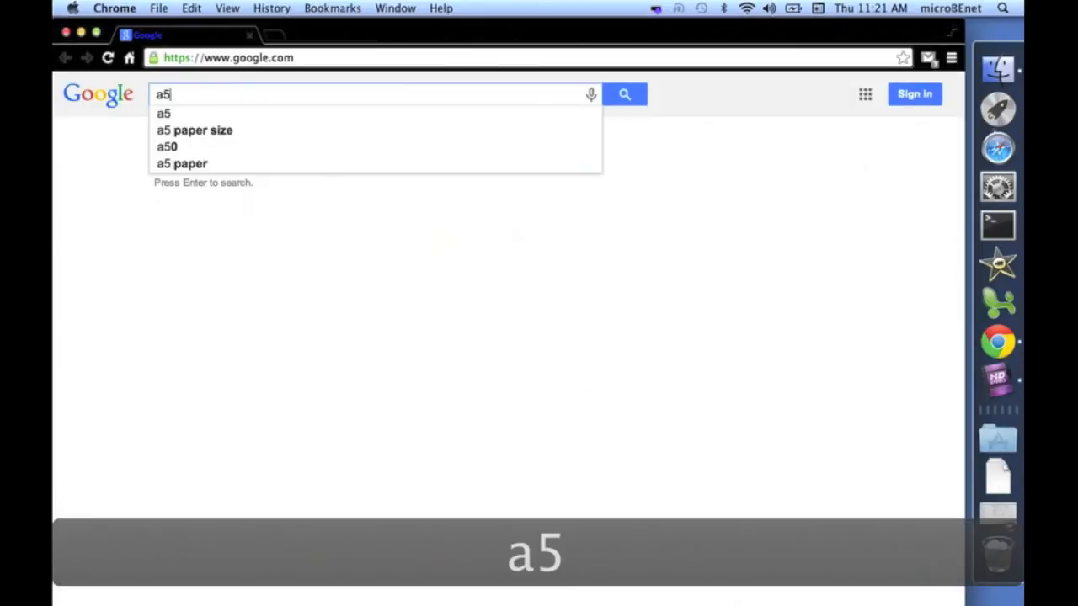
pyautogui.write('assembly')
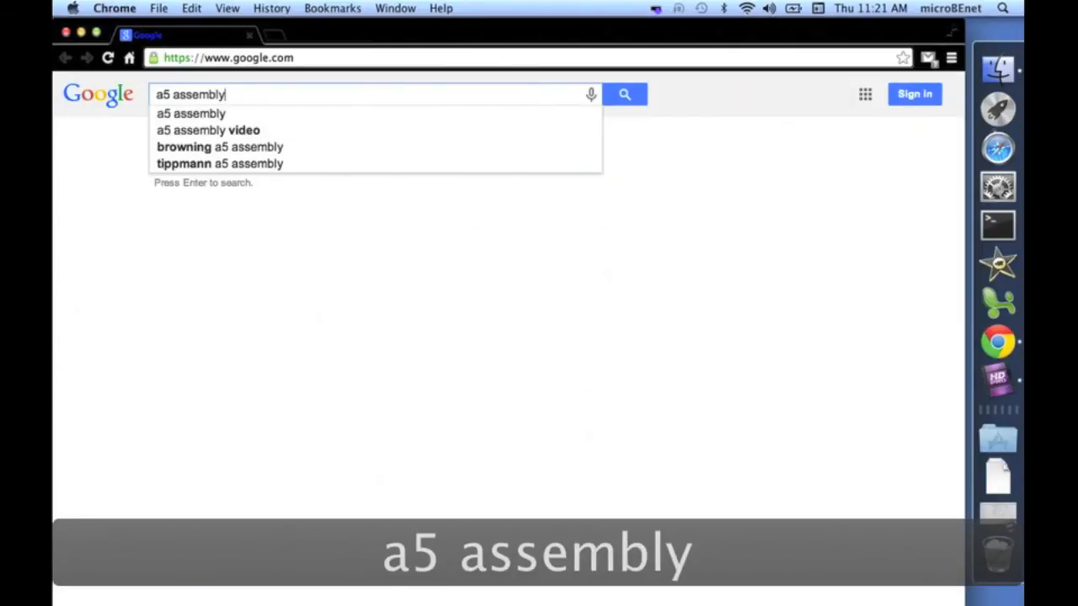
pyautogui.write('pipeline')
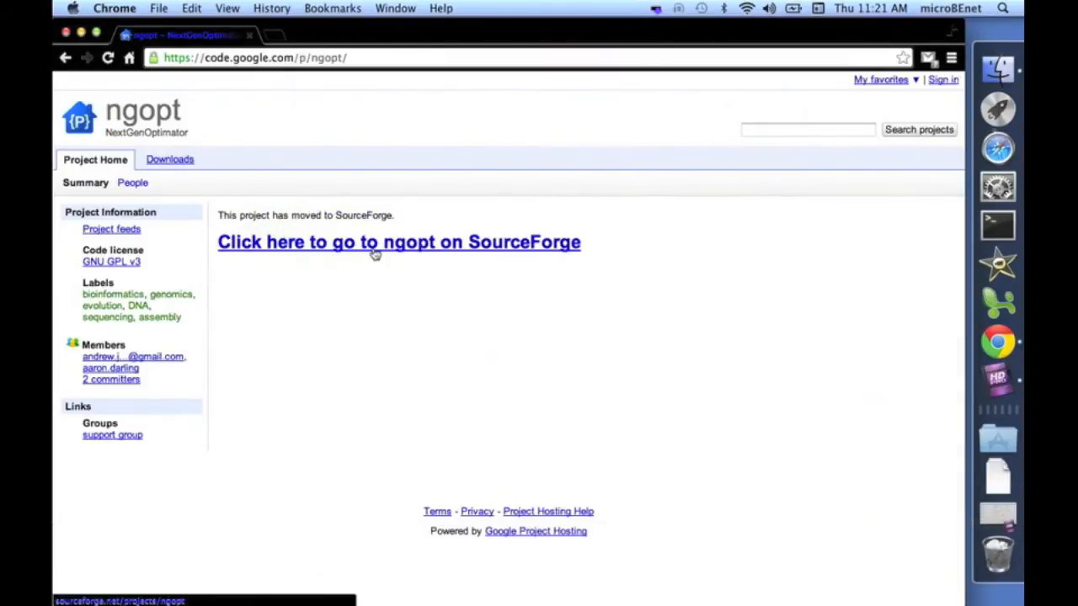
# Download the latest a5_miseq_macOS tar.gz release from the ngopt SourceForge page and unpack it
pyautogui.click(398, 242)
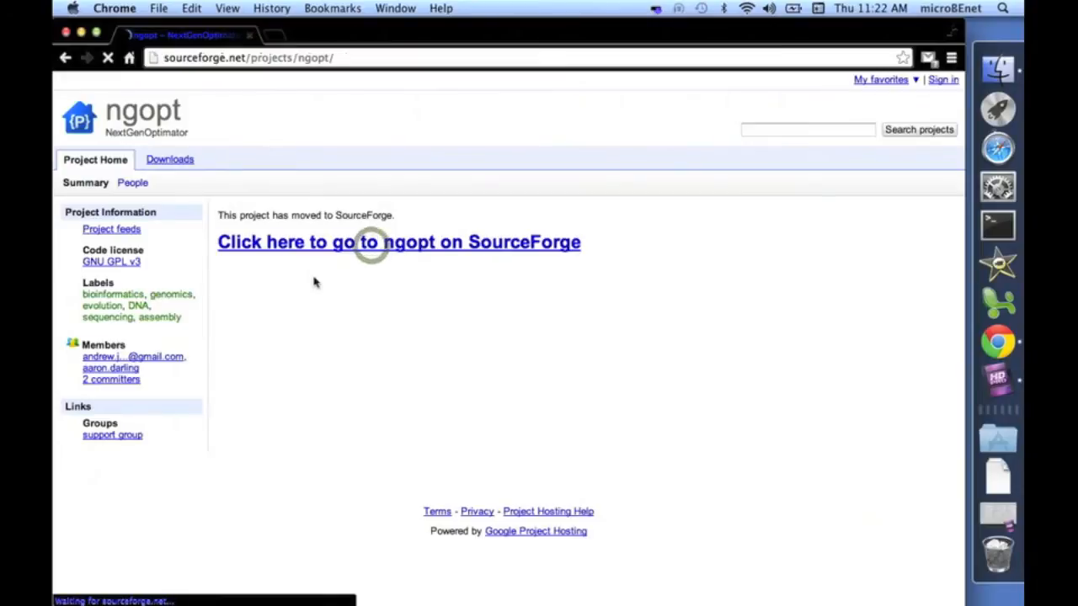
pyautogui.click(397, 242)
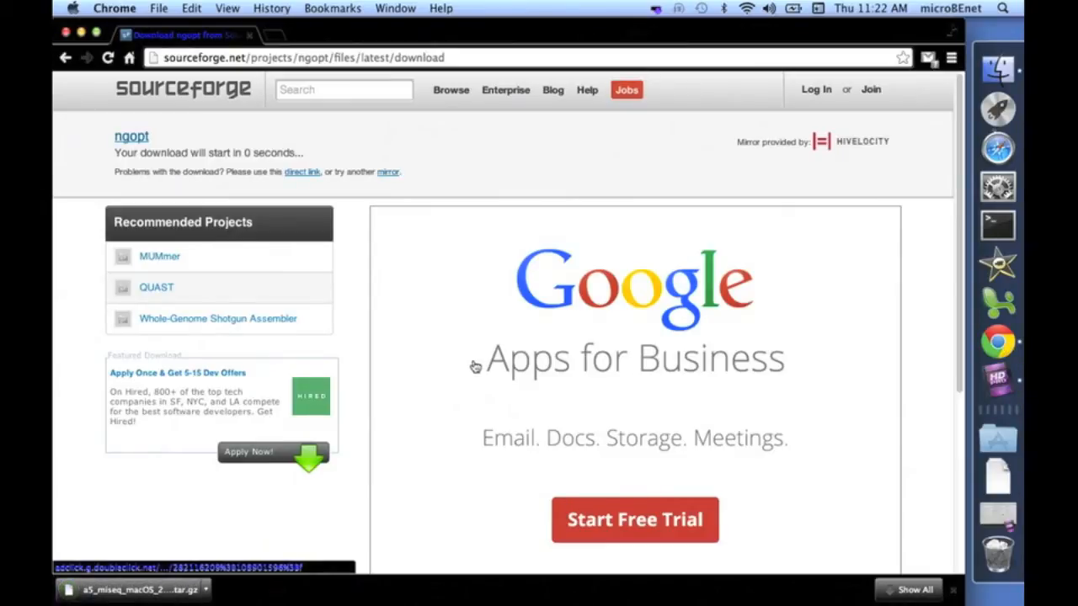
pyautogui.moveTo(458, 357)
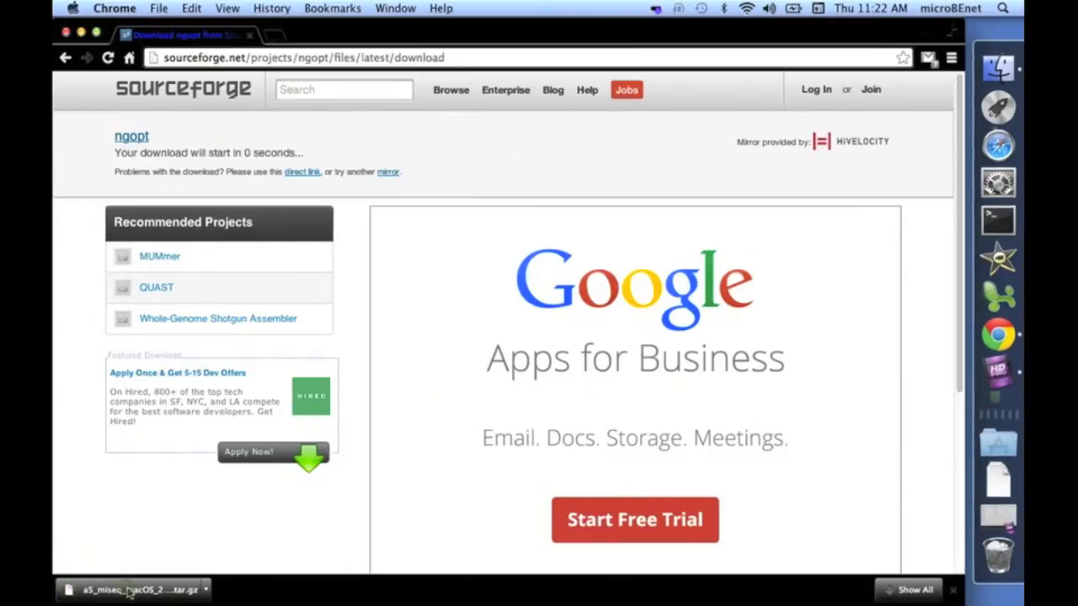
pyautogui.click(132, 590)
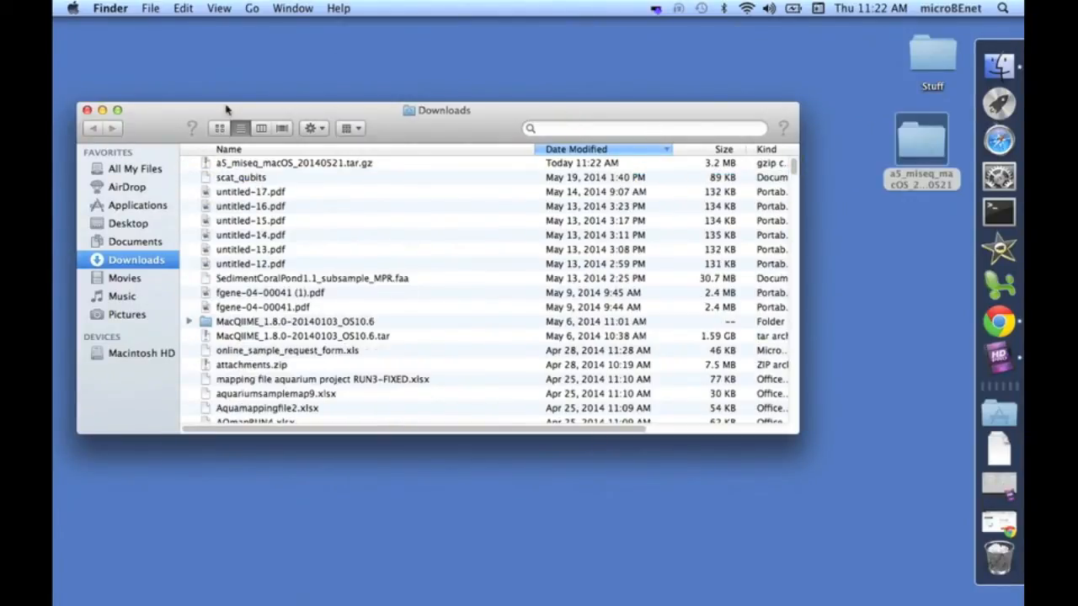
# Browse the unpacked a5_miseq_macOS_20140521 folder in Finder, peeking into its bin and example folders
pyautogui.click(88, 111)
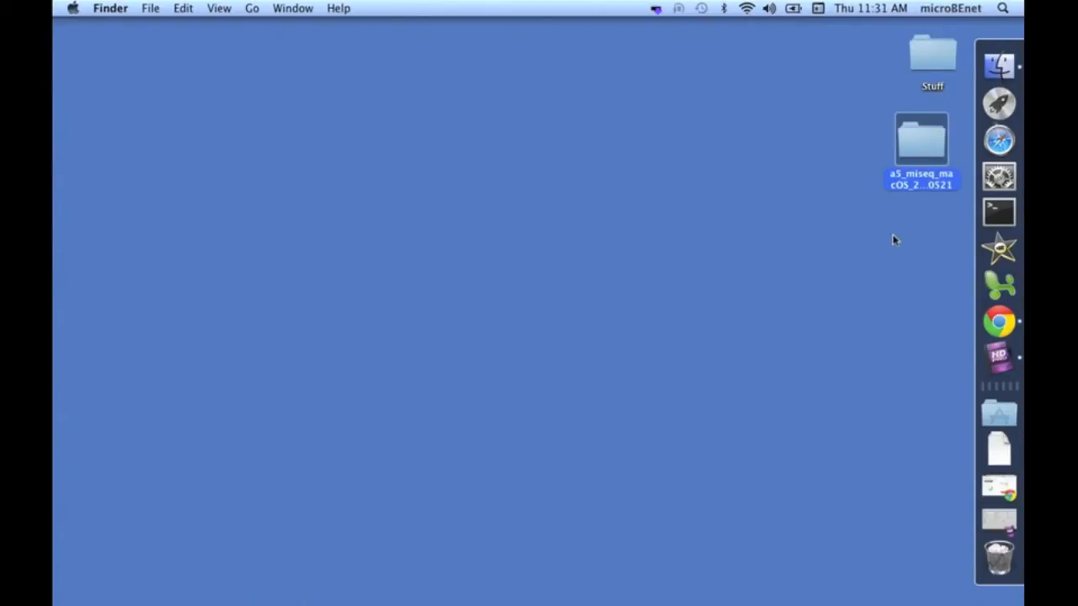
pyautogui.doubleClick(920, 138)
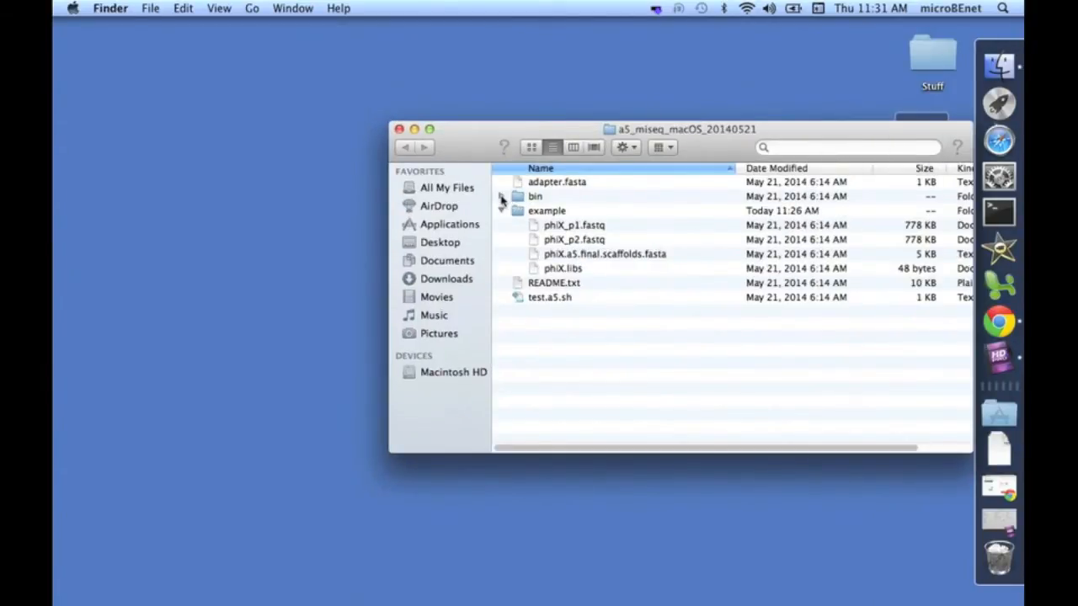
pyautogui.click(502, 196)
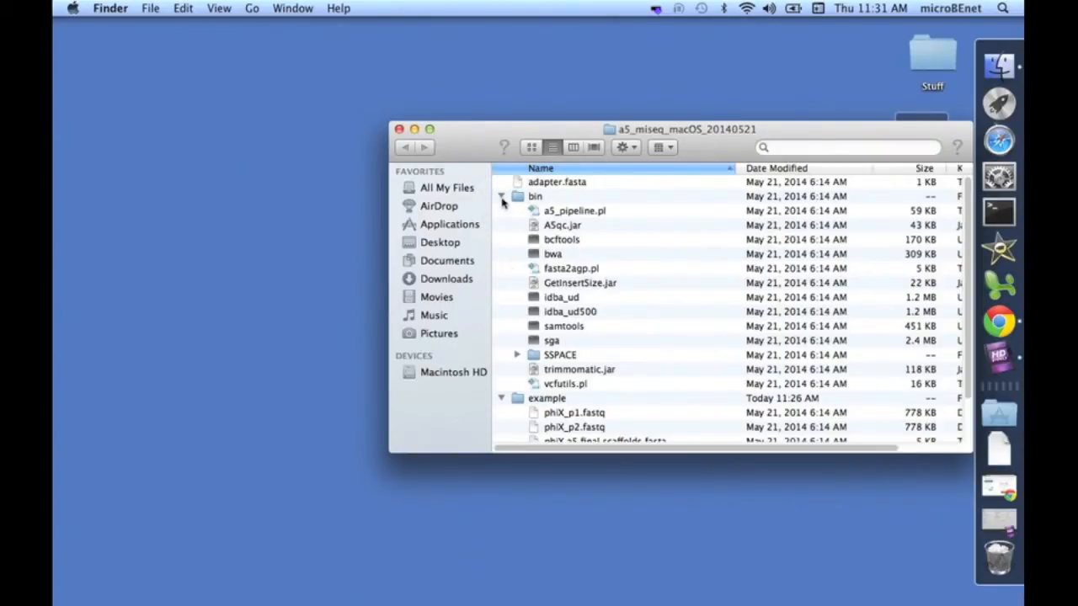
pyautogui.click(502, 196)
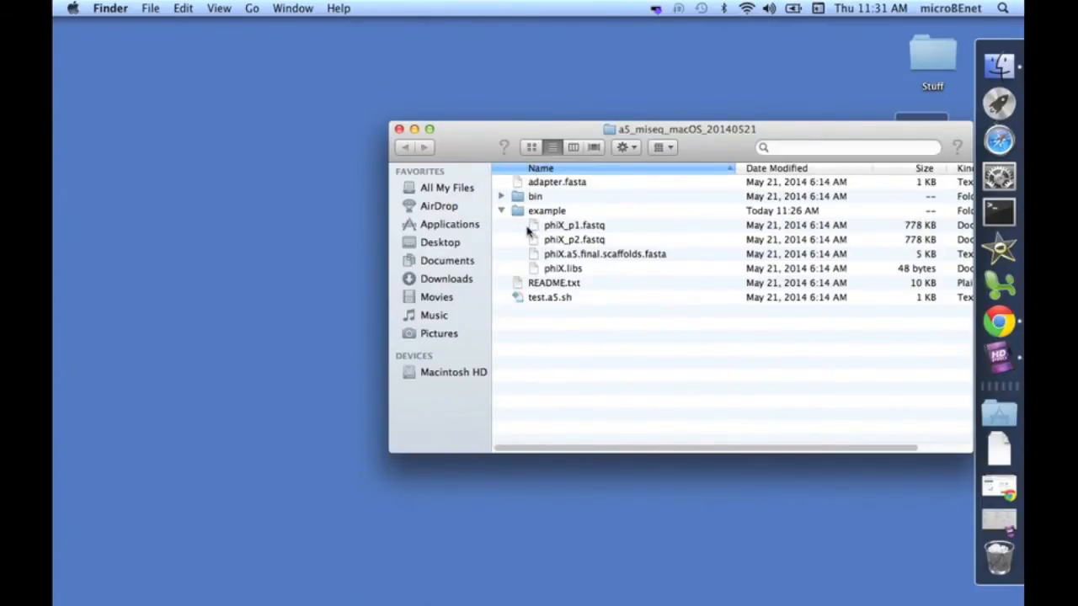
pyautogui.moveTo(620, 293)
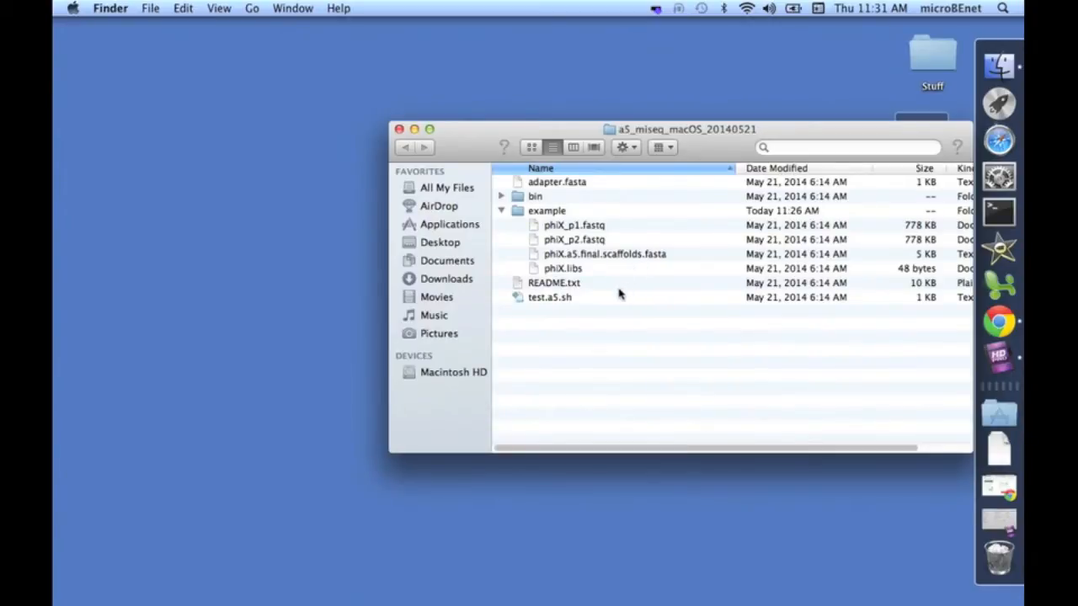
pyautogui.moveTo(504, 219)
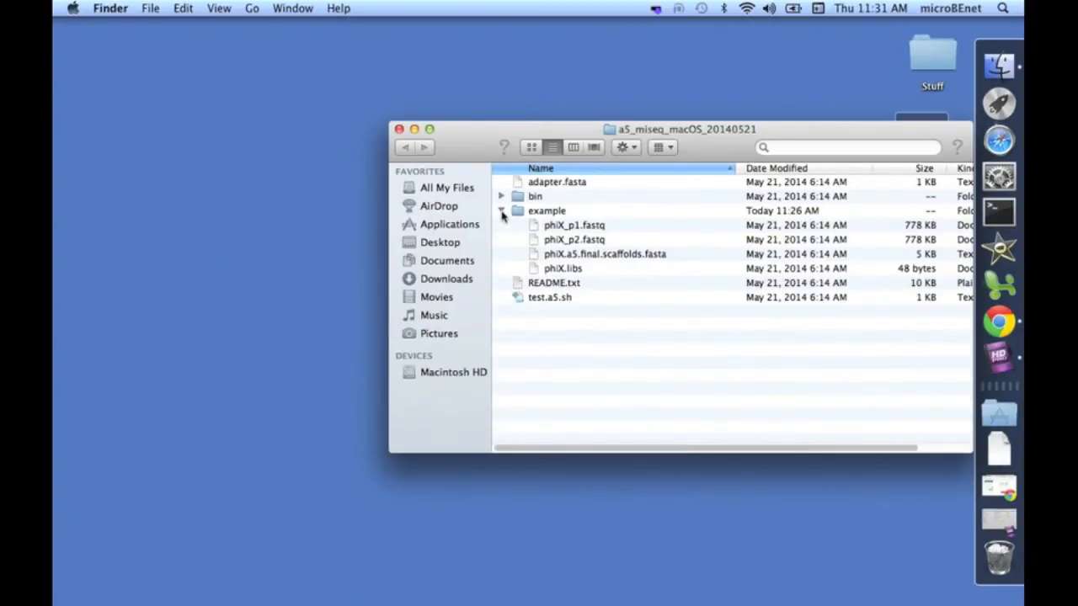
pyautogui.click(502, 210)
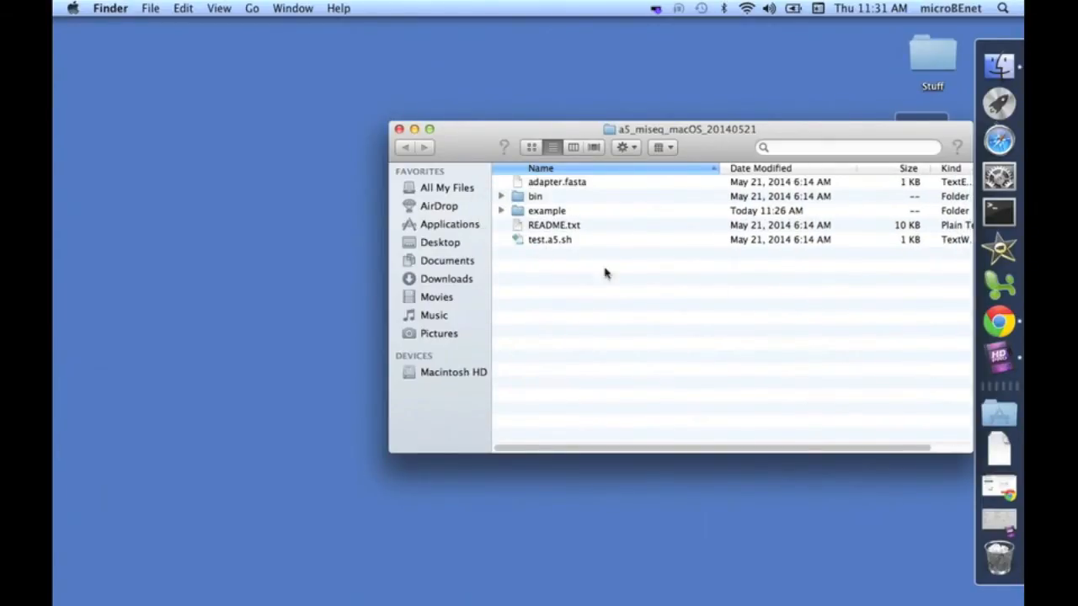
pyautogui.moveTo(999, 212)
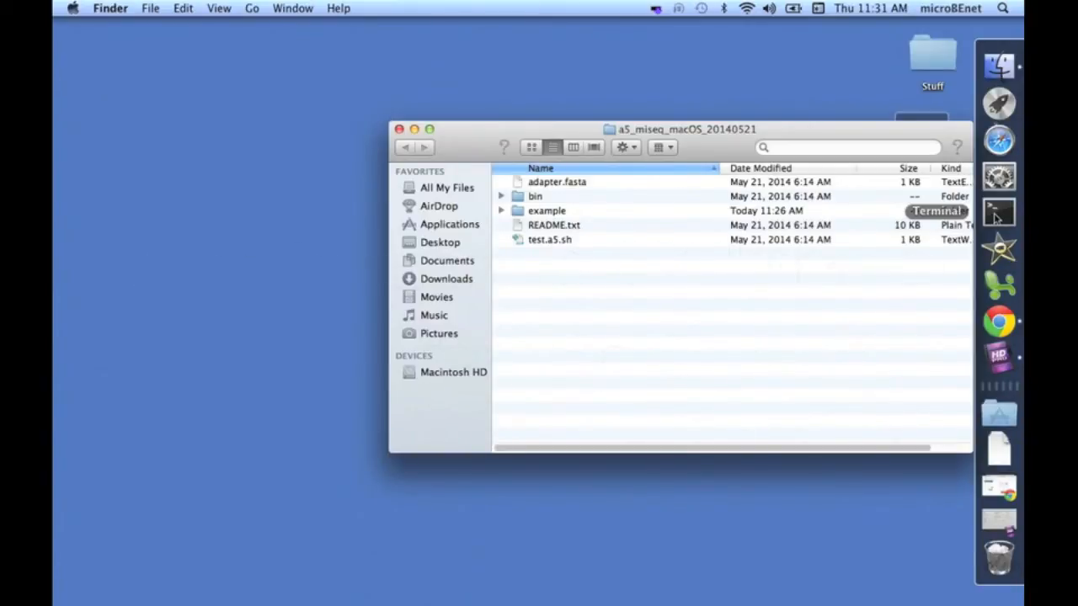
# In Terminal, create an a5test folder on the Desktop and change into it
pyautogui.click(999, 212)
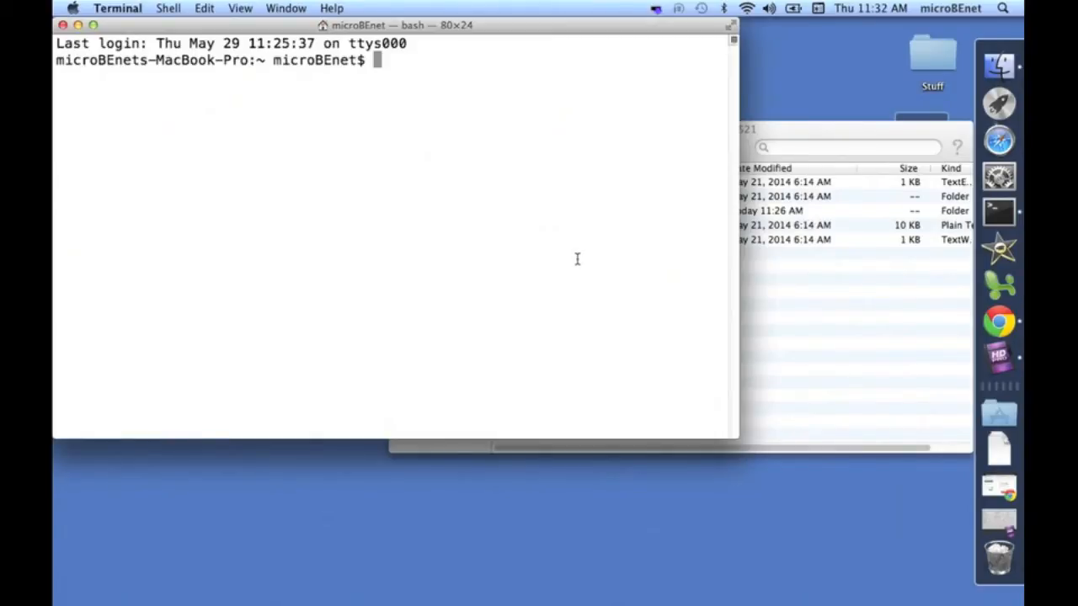
pyautogui.write('cd')
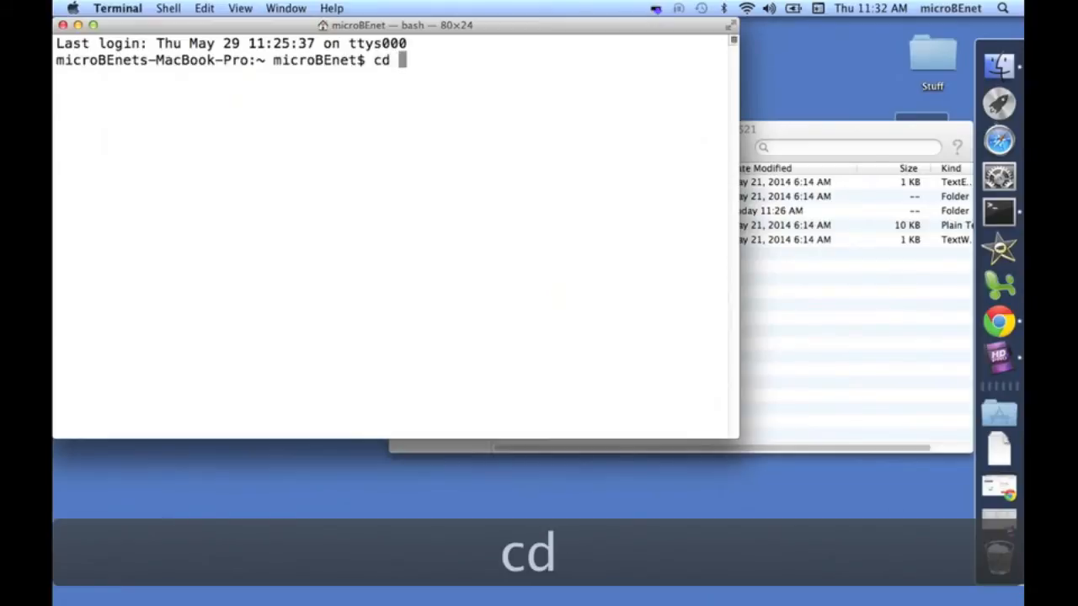
pyautogui.write('Desktop/')
pyautogui.write('mk')
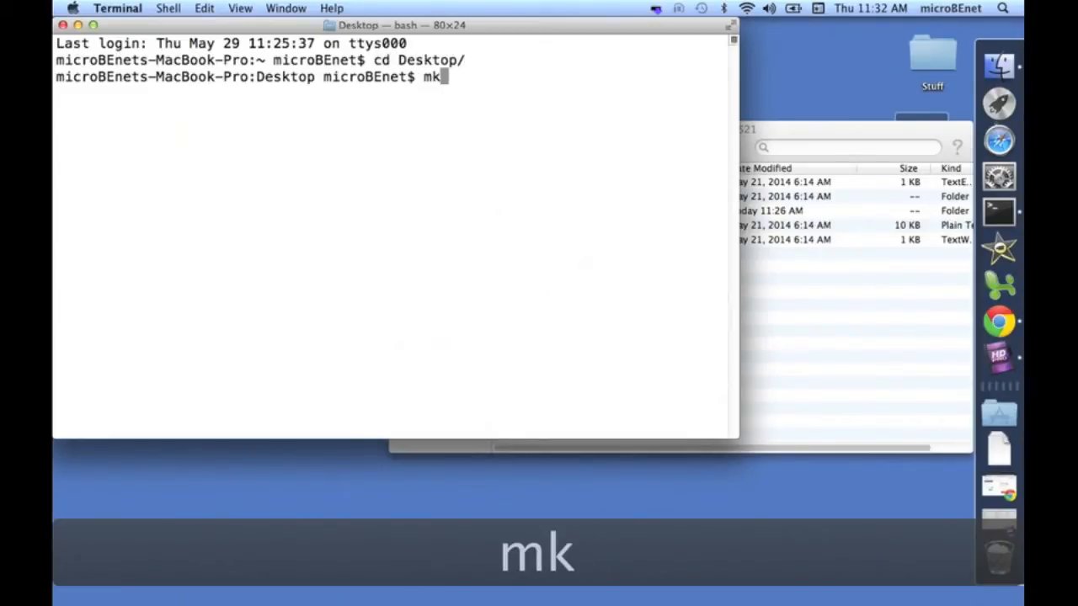
pyautogui.write('dir')
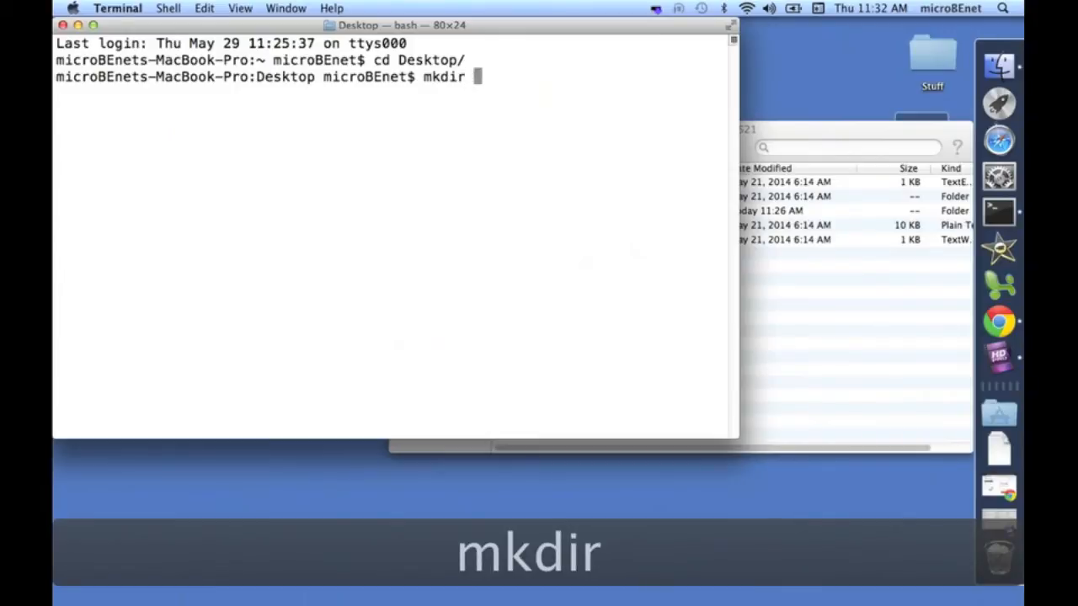
pyautogui.write('a5test')
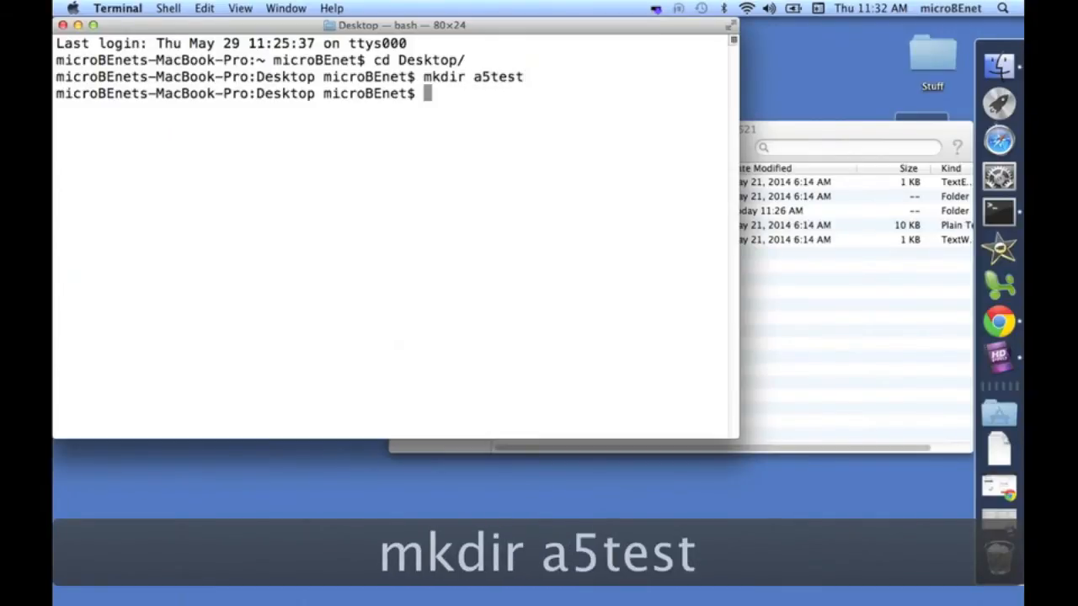
pyautogui.write('cd a')
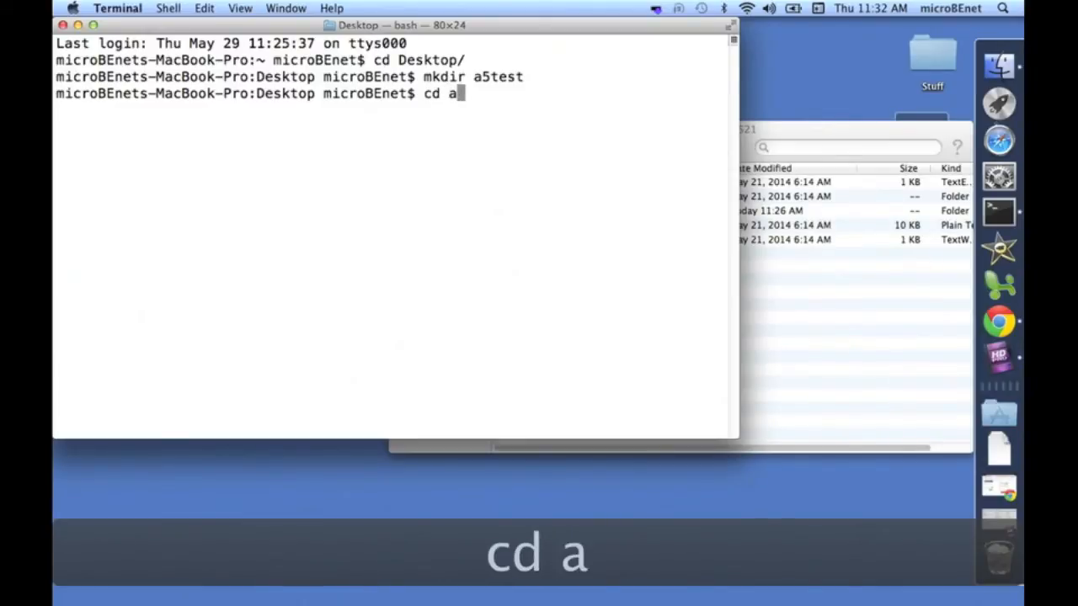
pyautogui.write('5')
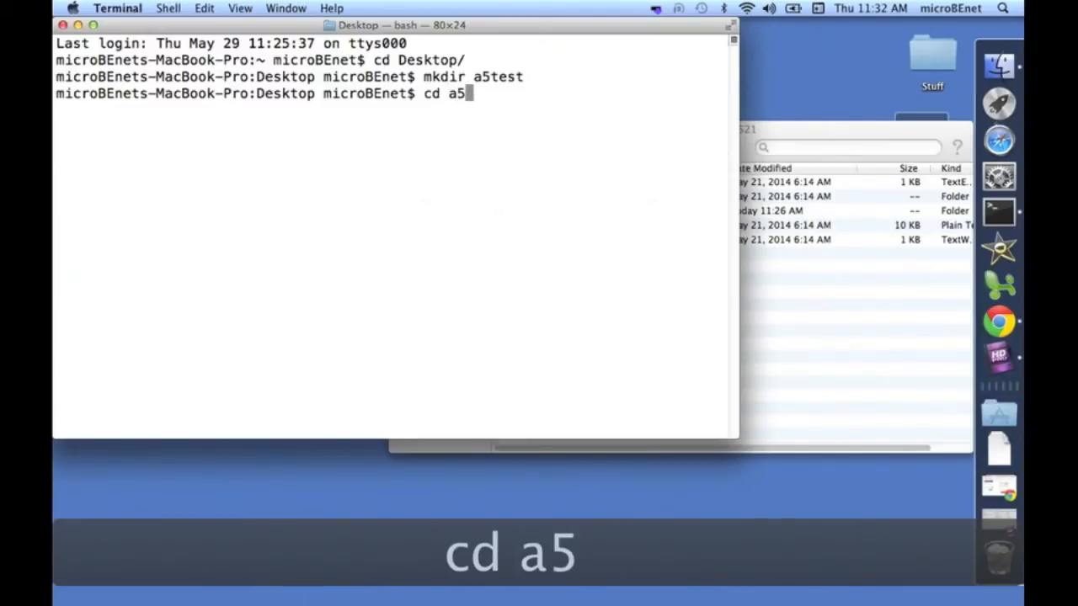
pyautogui.press('Return')
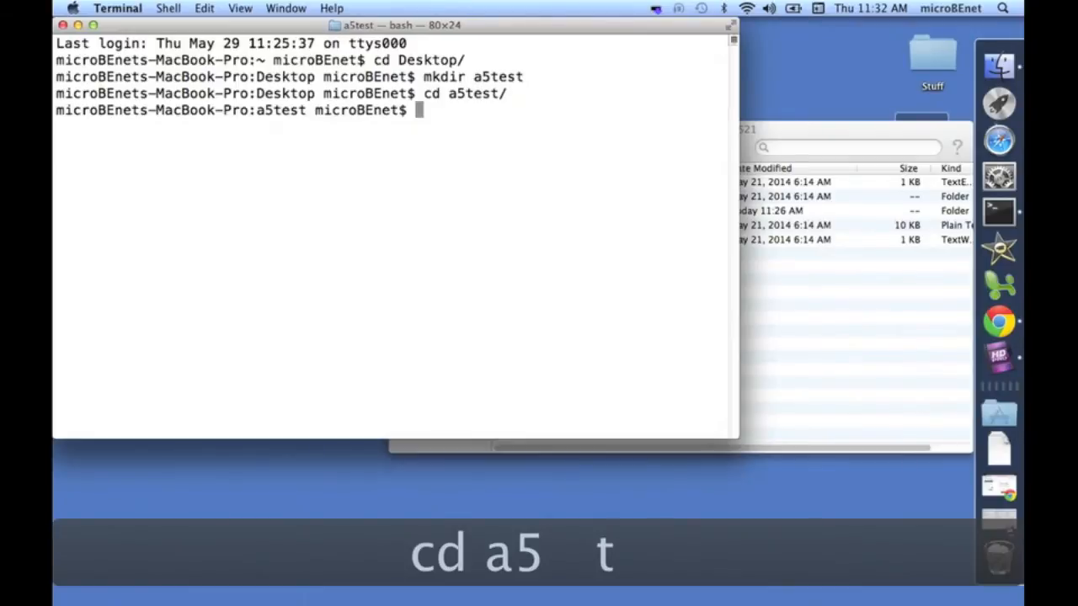
pyautogui.moveTo(692, 254)
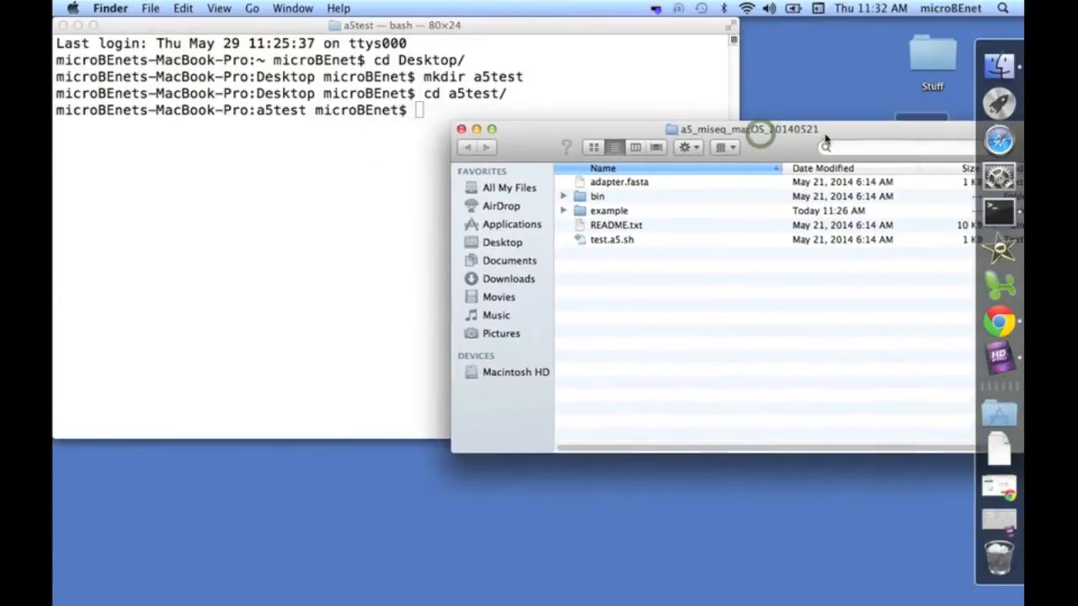
# Compose the a5_pipeline.pl command with phiX_p1.fastq, phiX_p2.fastq and output name a5test
pyautogui.click(562, 195)
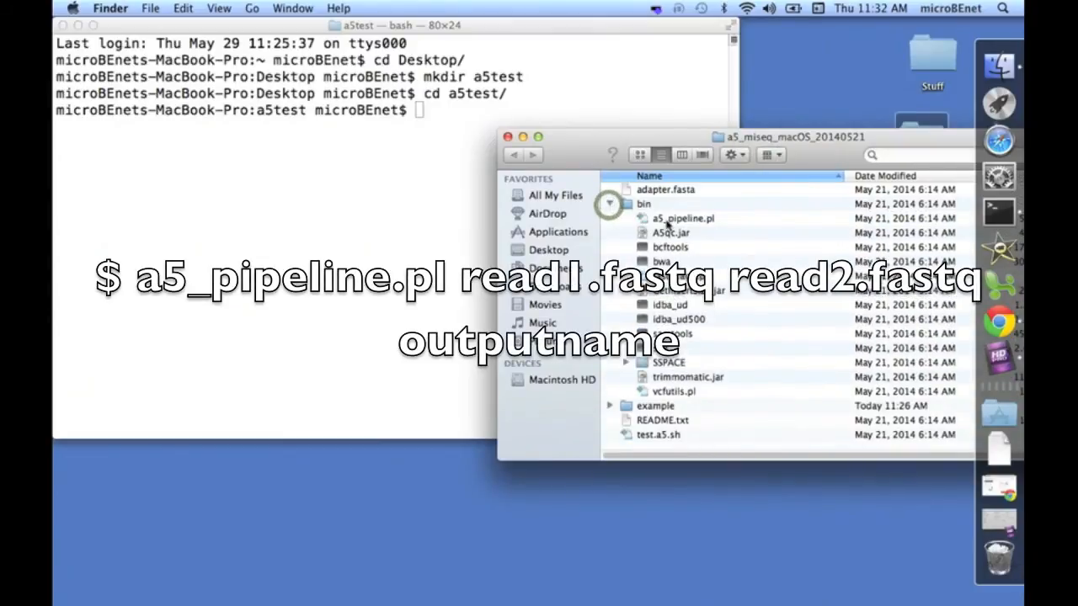
pyautogui.moveTo(683, 219); pyautogui.dragTo(408, 182)
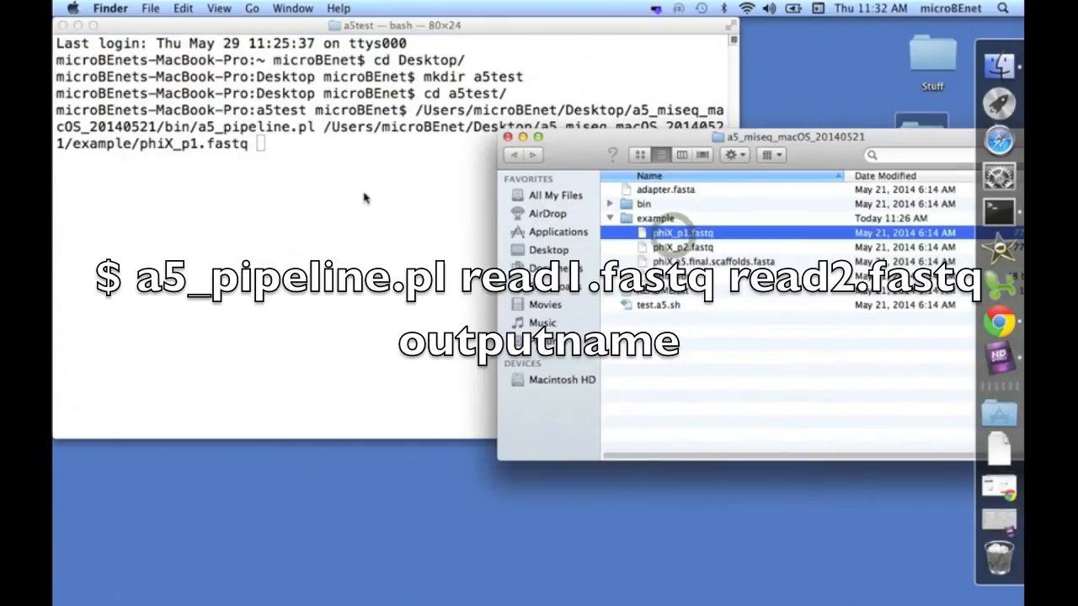
pyautogui.write('/Users/microBEnet/Desktop/a5_miseq_macOS_20140521/example/phiX_p2.fastq')
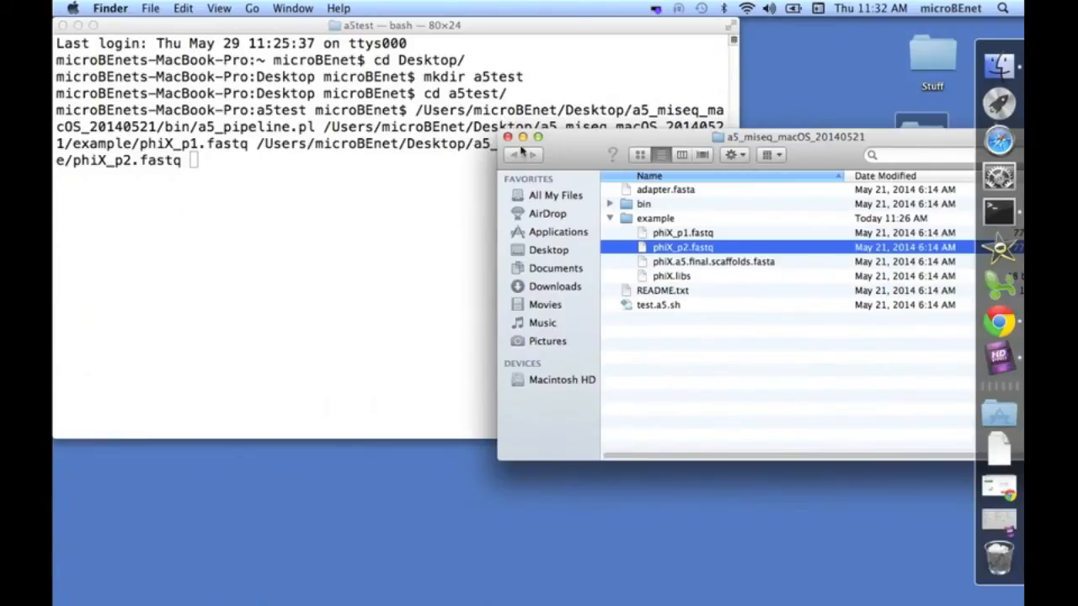
pyautogui.click(293, 180)
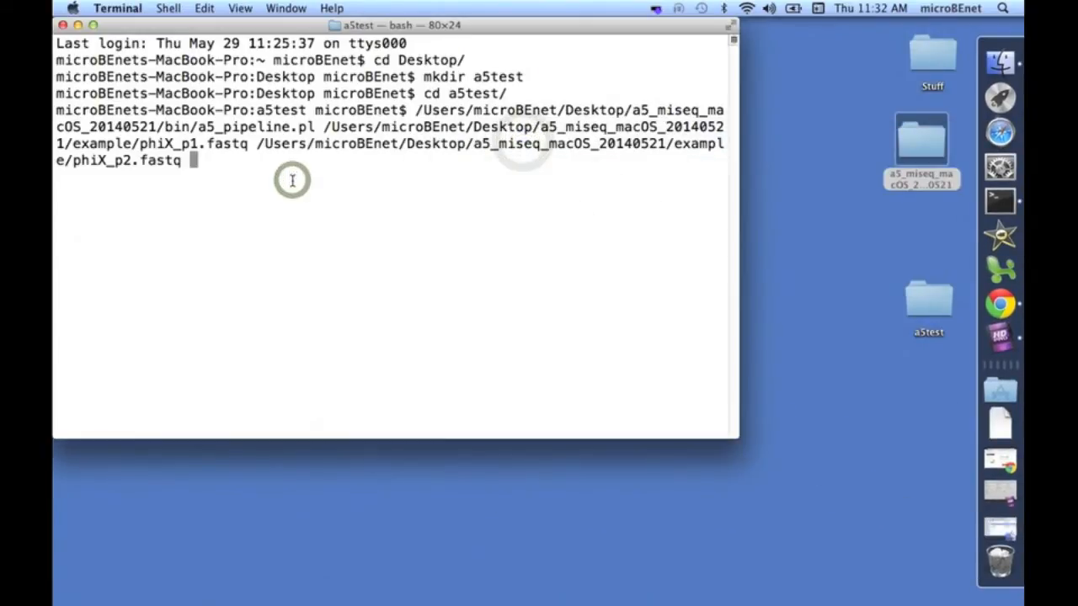
pyautogui.write('a')
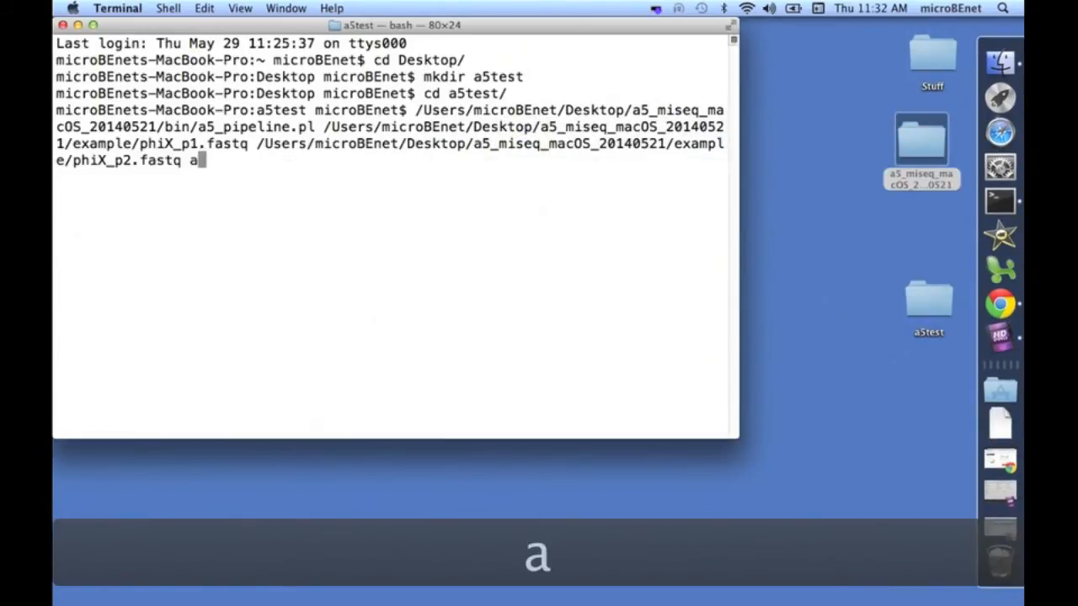
pyautogui.write('5test')
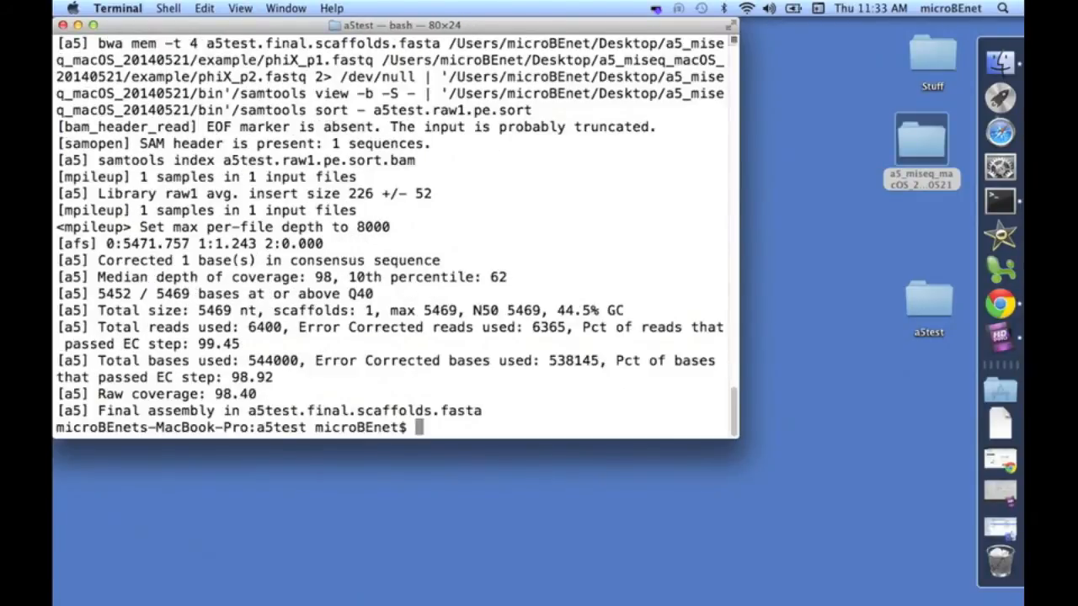
pyautogui.moveTo(300, 179)
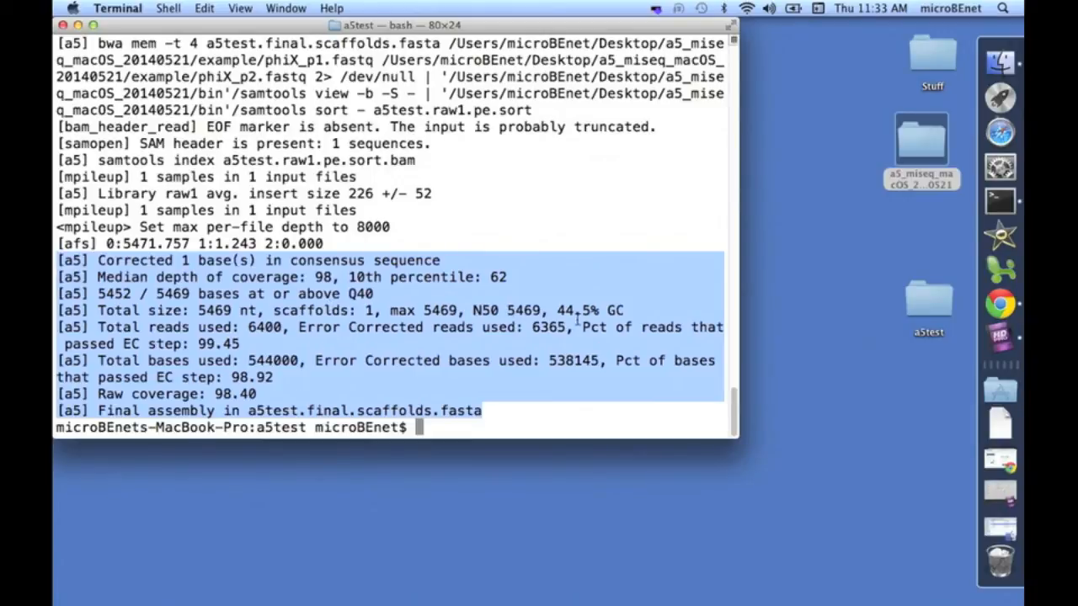
pyautogui.moveTo(576, 320)
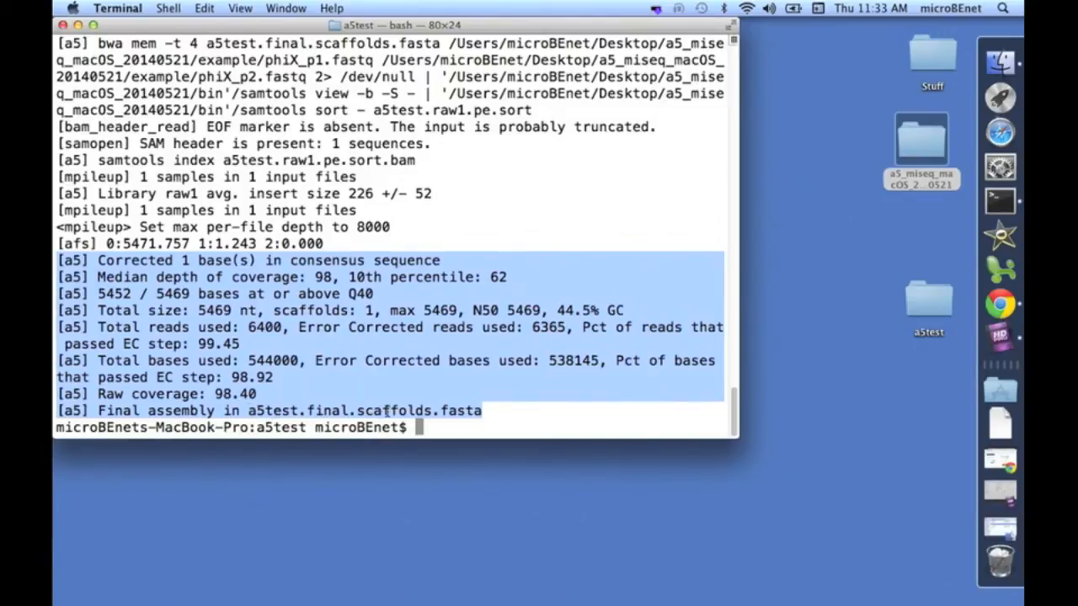
pyautogui.moveTo(566, 374)
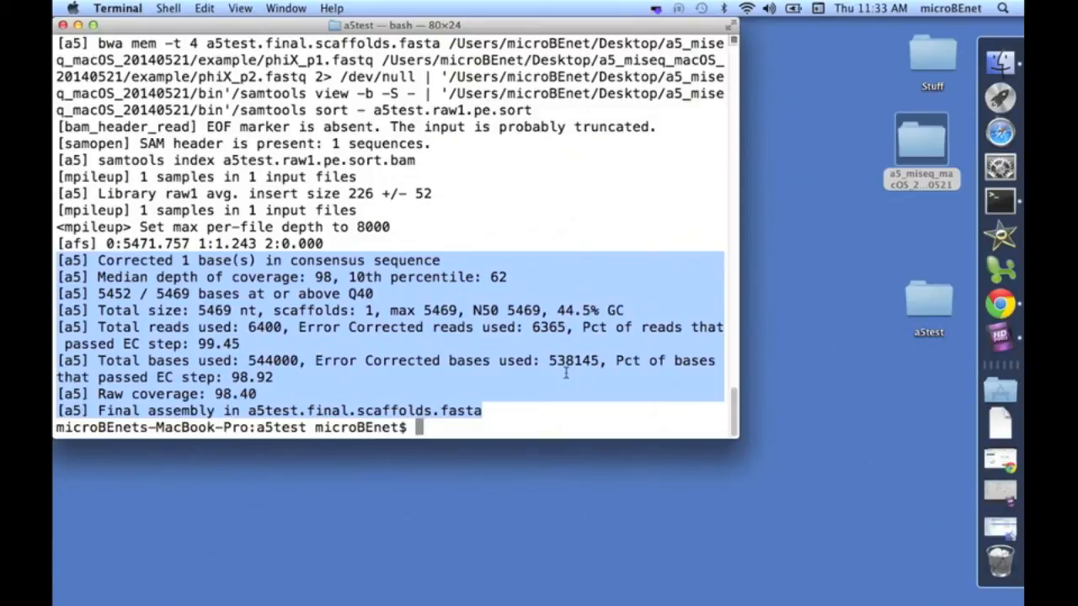
# Run the pipeline to a 5469 nt single-scaffold assembly, then reveal the a5test folder with open
pyautogui.write('open .')
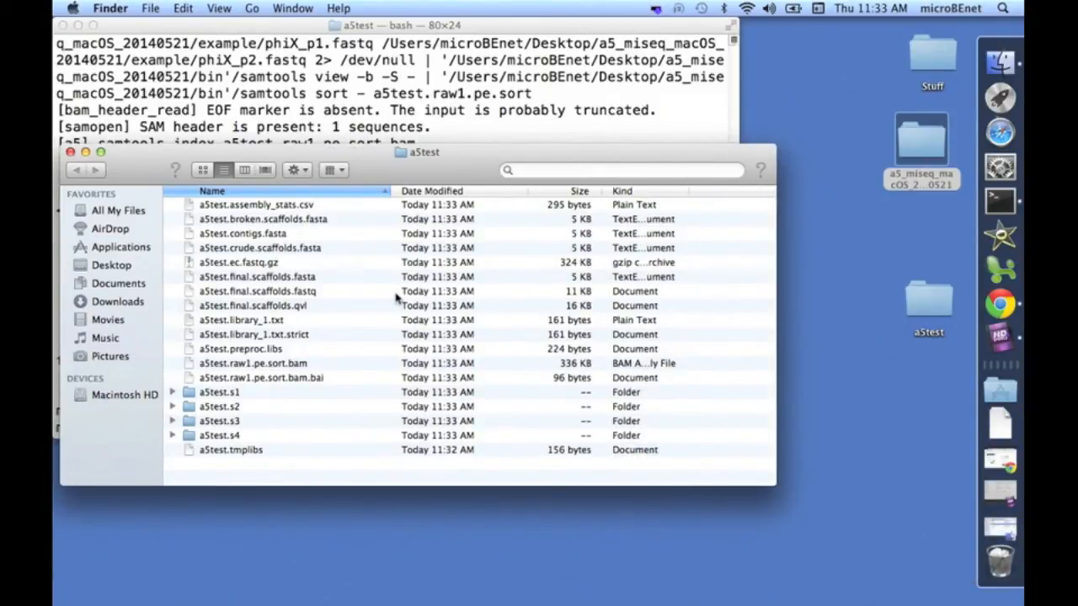
# Review the outputs a5test.contigs.fasta, a5test.final.scaffolds.fasta and a5test.assembly_stats.csv in Finder
pyautogui.click(261, 232)
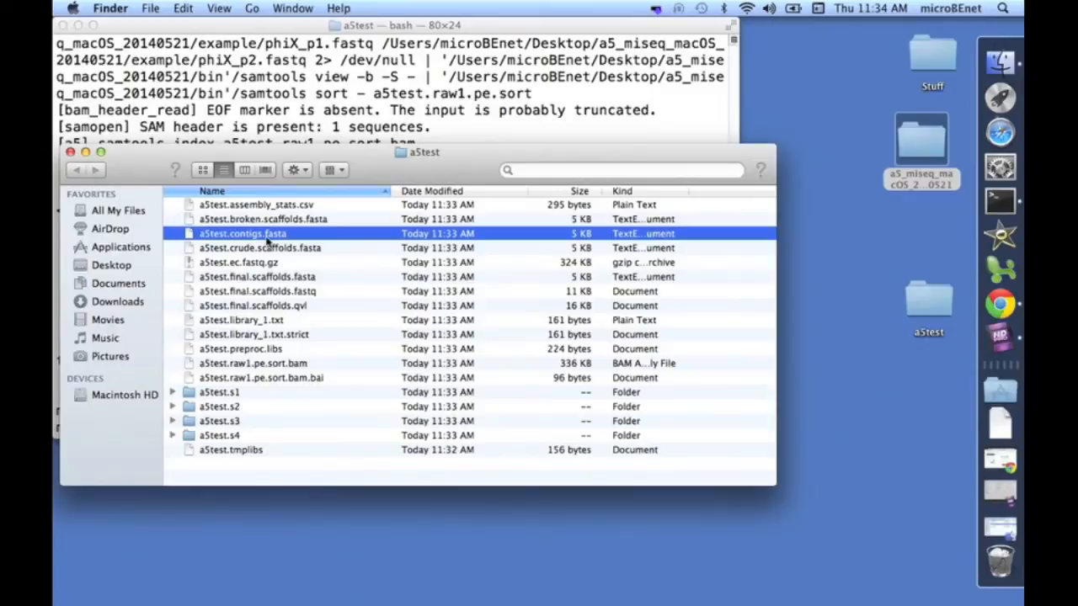
pyautogui.moveTo(276, 266)
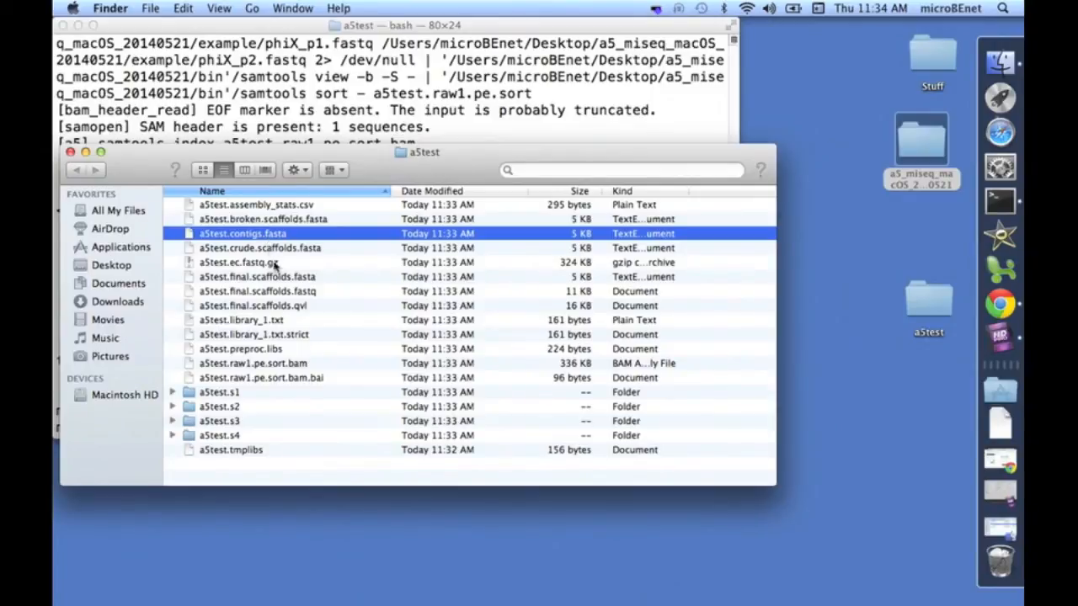
pyautogui.click(256, 276)
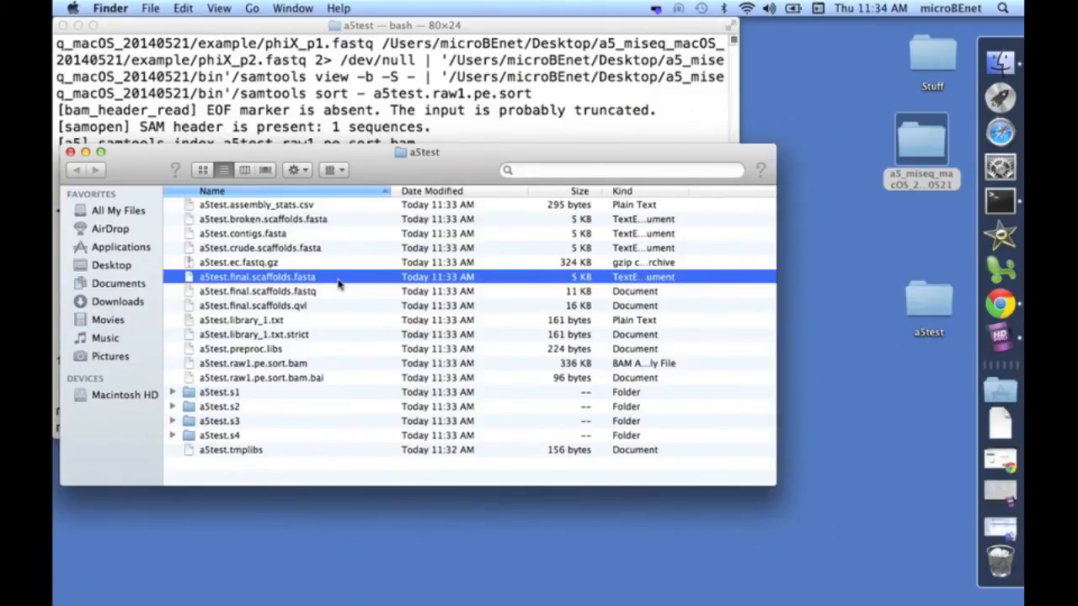
pyautogui.click(256, 205)
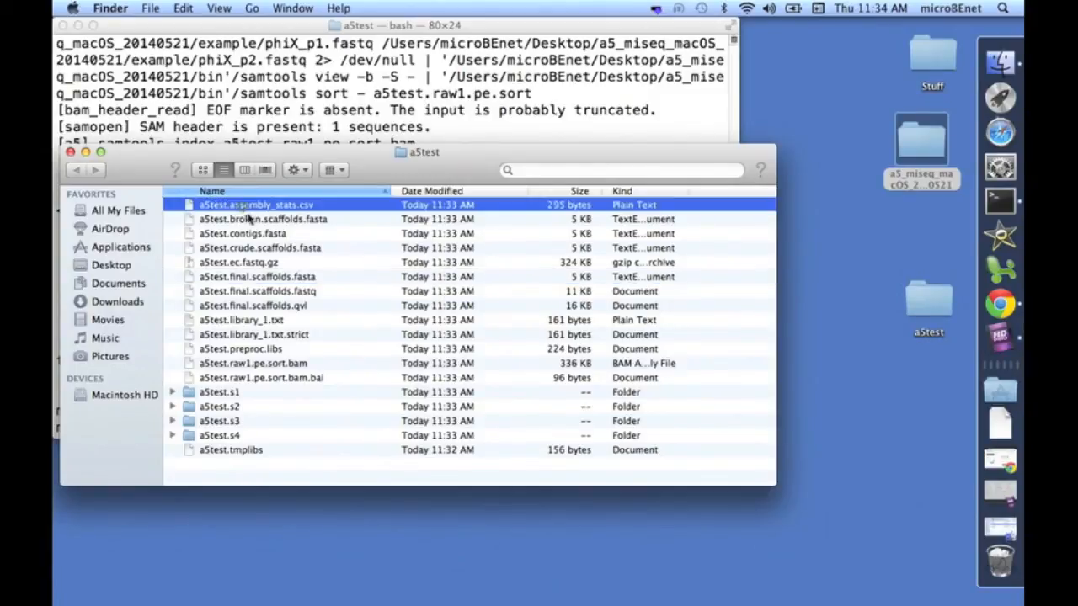
pyautogui.moveTo(312, 232)
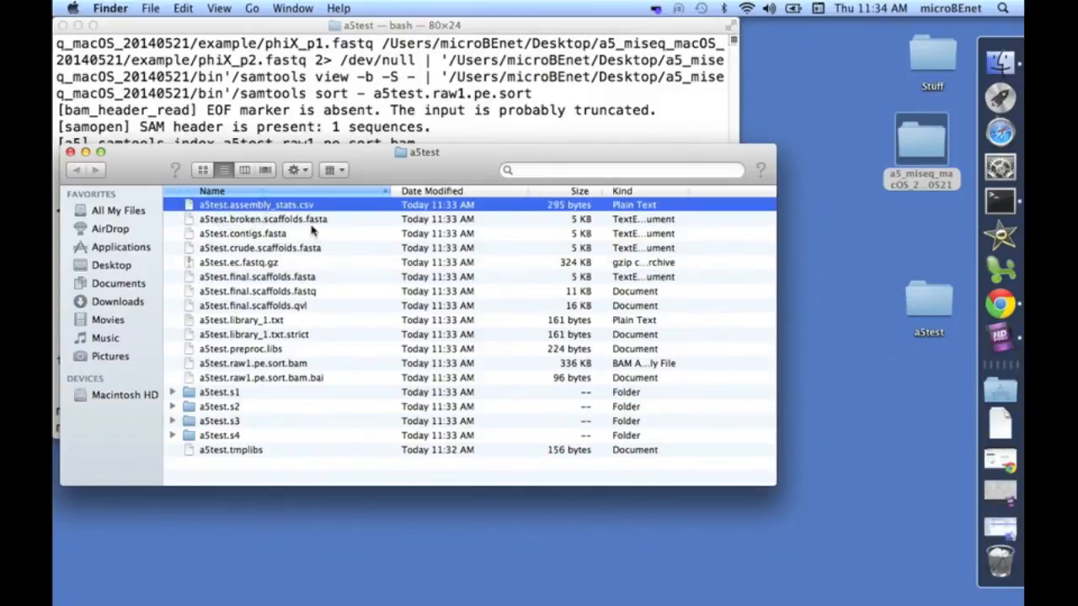